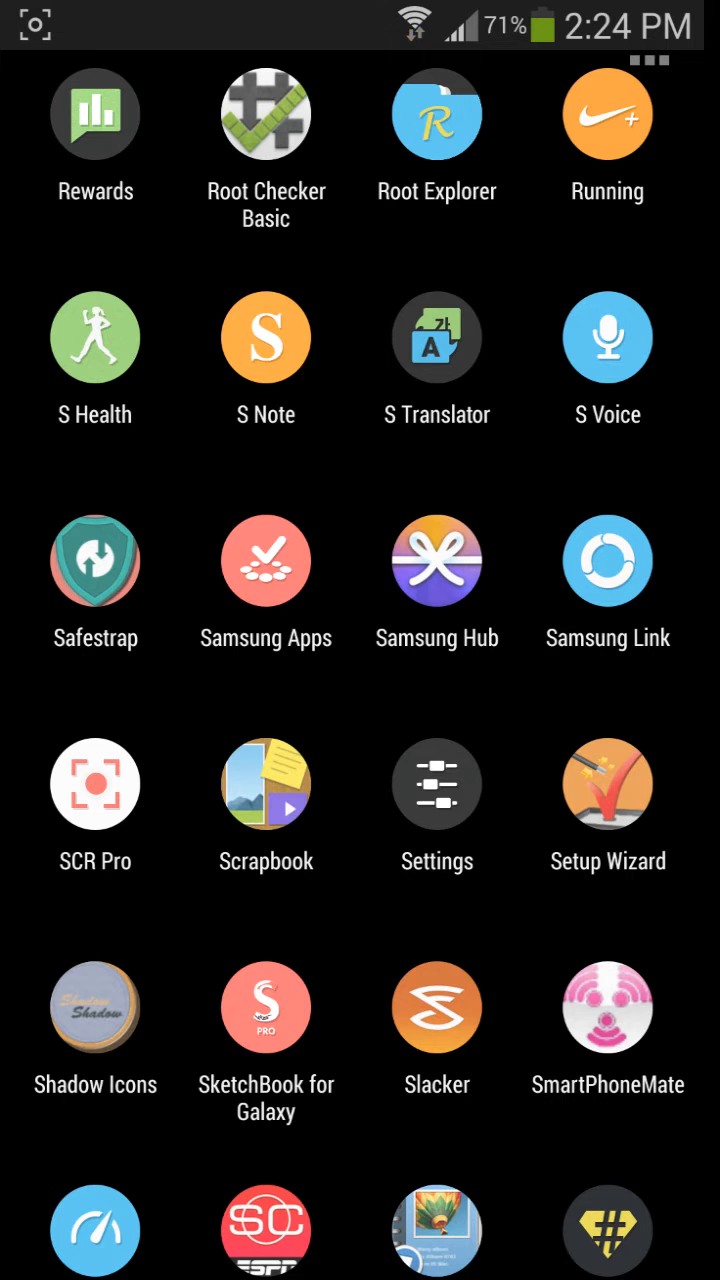
# Step: Enter Settings from the app drawer and scroll down to the System section
pyautogui.click(436, 784)
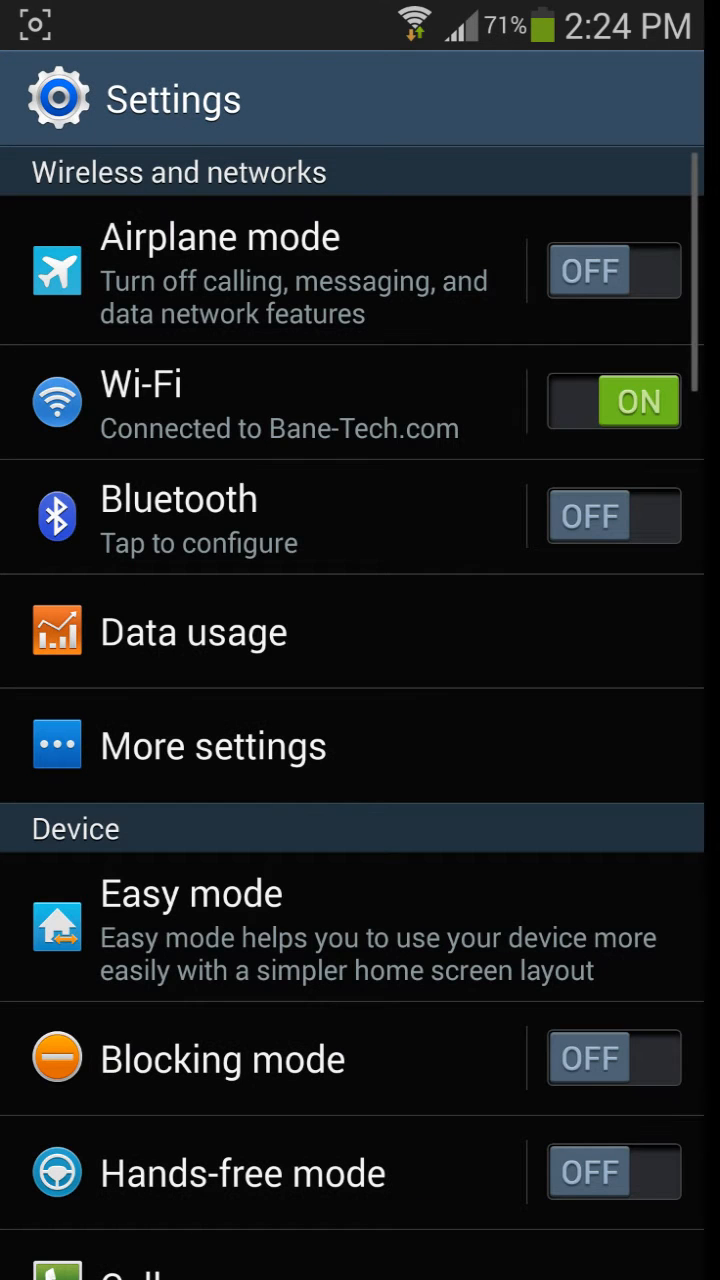
pyautogui.scroll(-3)
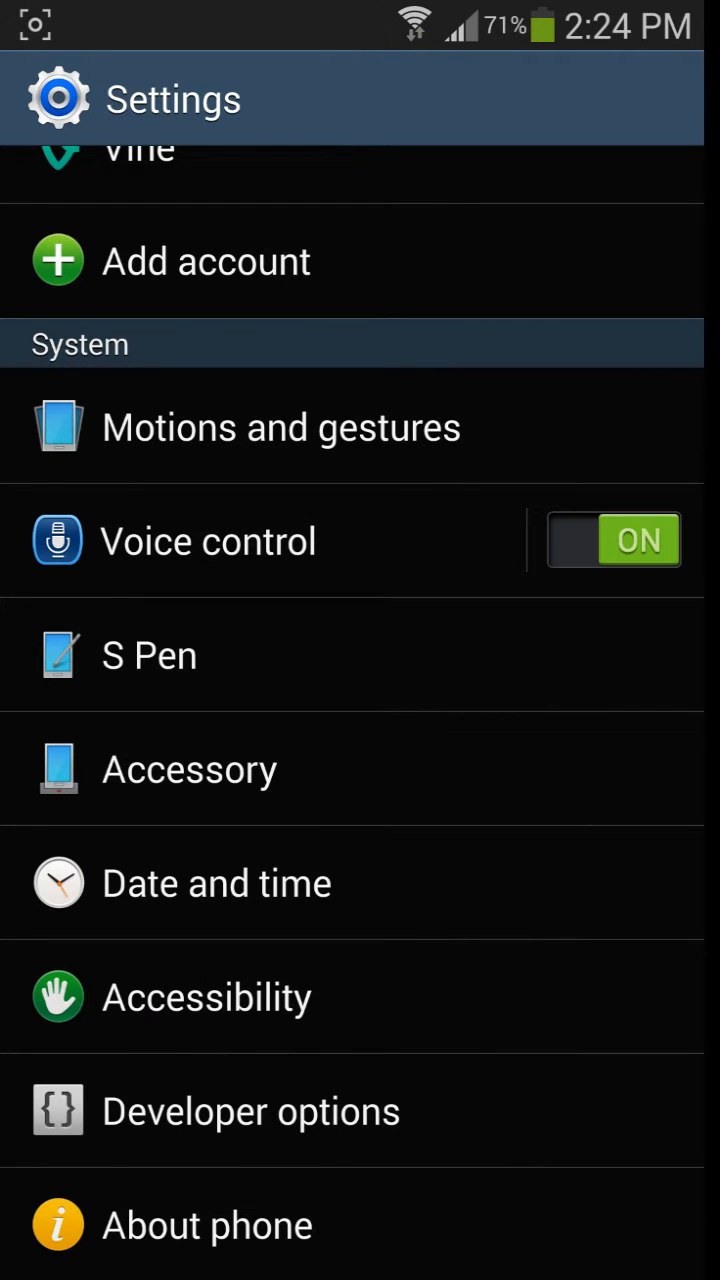
pyautogui.click(206, 1224)
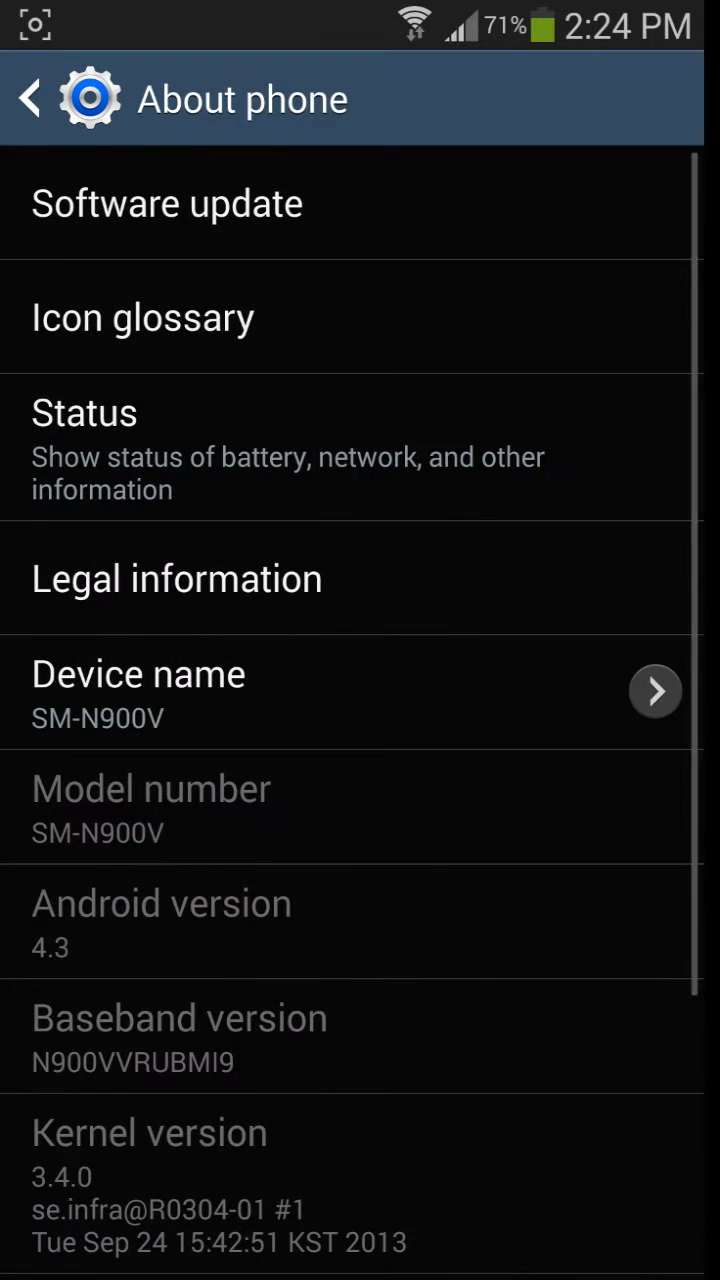
pyautogui.scroll(-3)
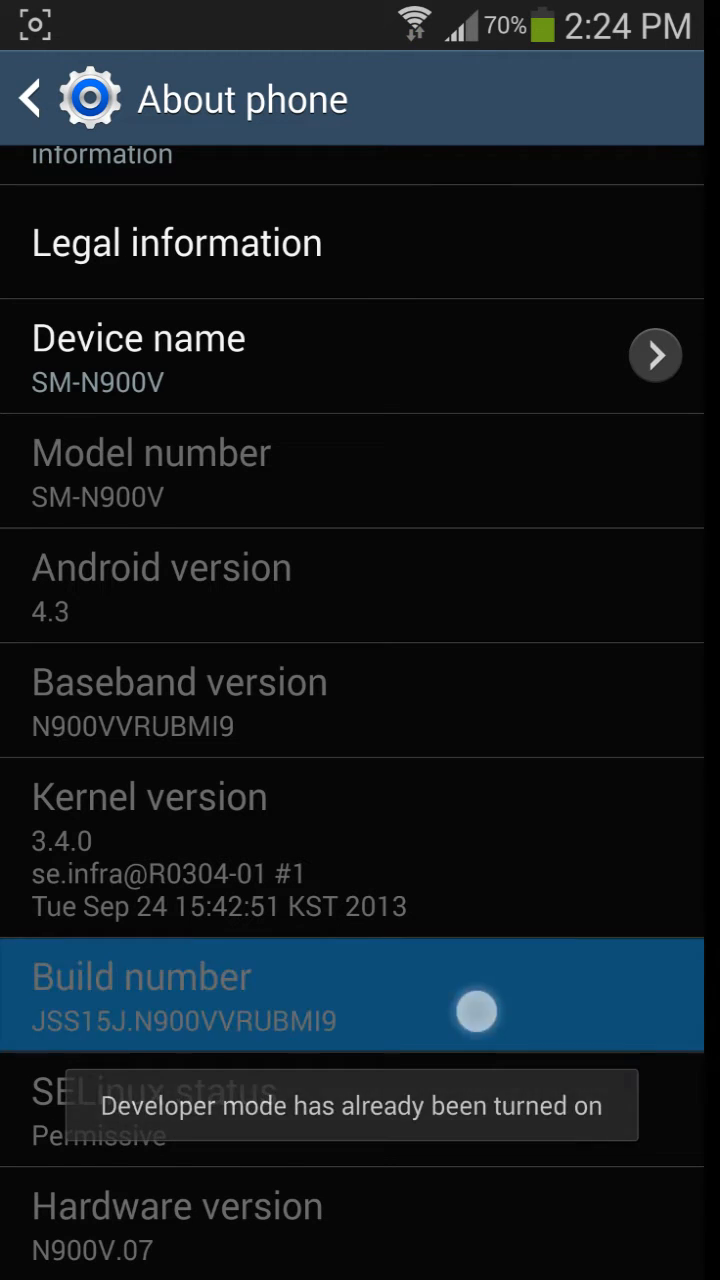
pyautogui.click(352, 992)
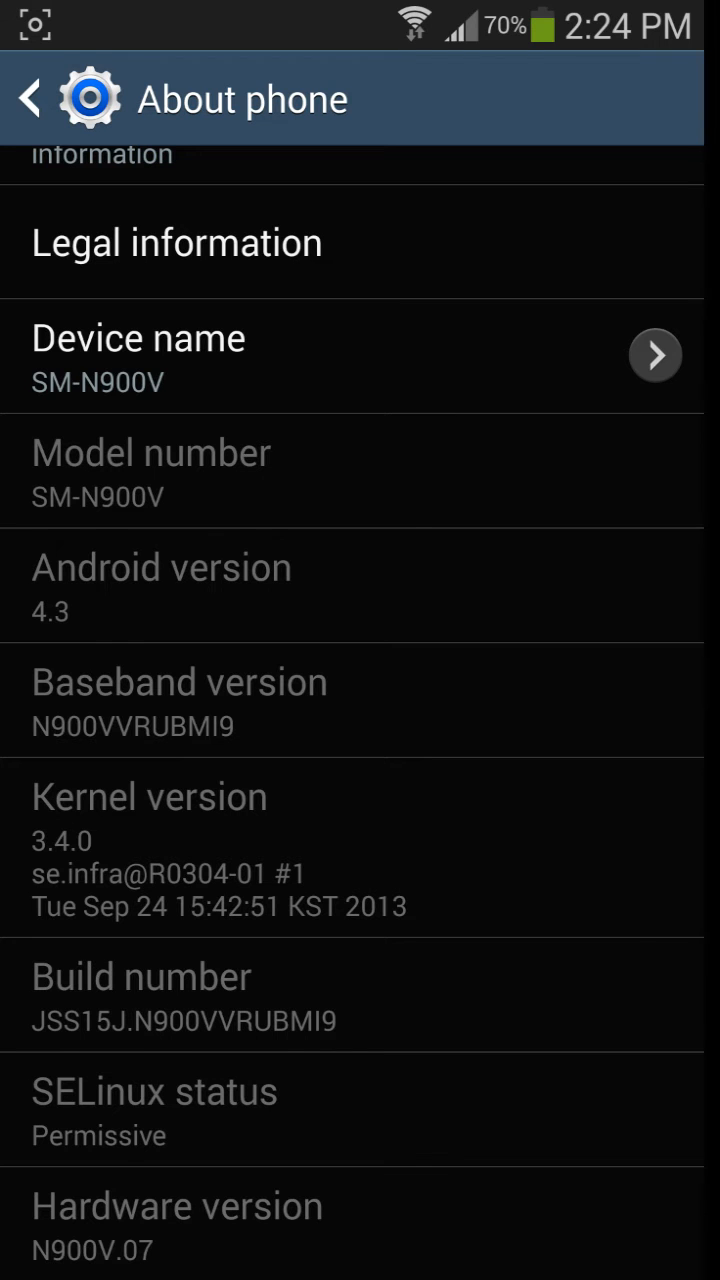
pyautogui.click(30, 98)
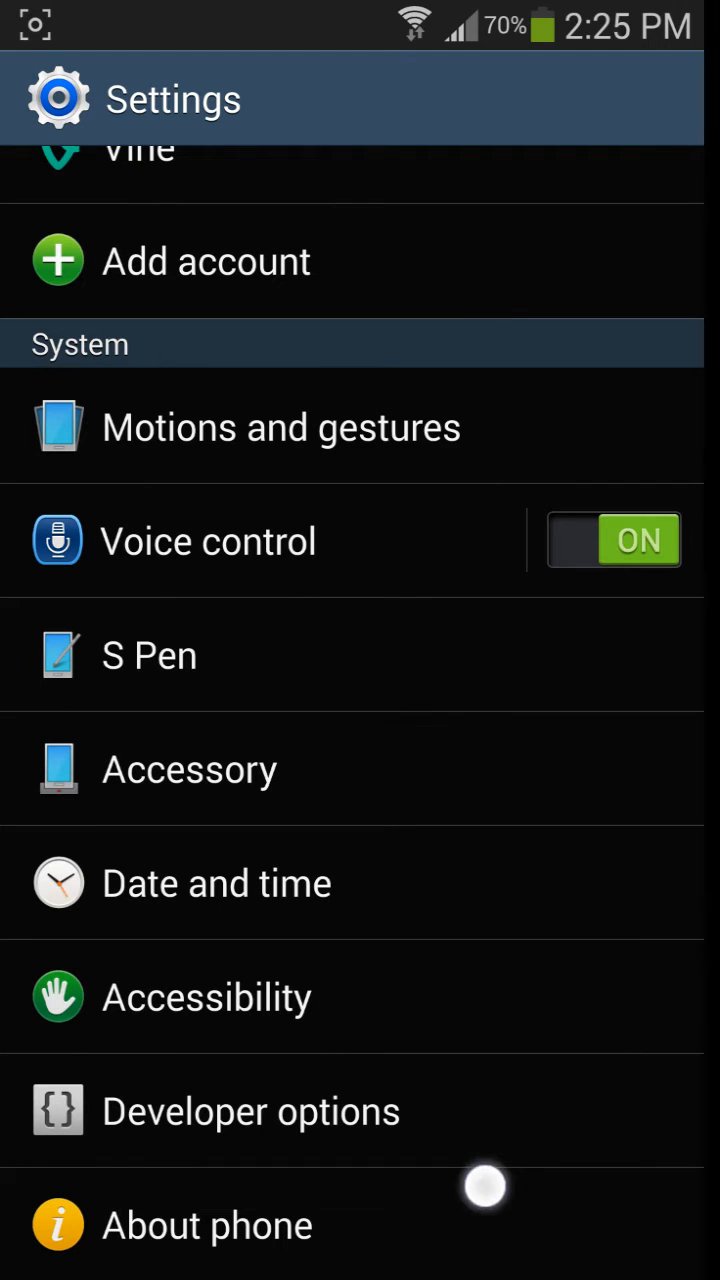
# Step: Enter Developer options and toggle USB debugging off then back on, leaving it enabled
pyautogui.click(252, 1112)
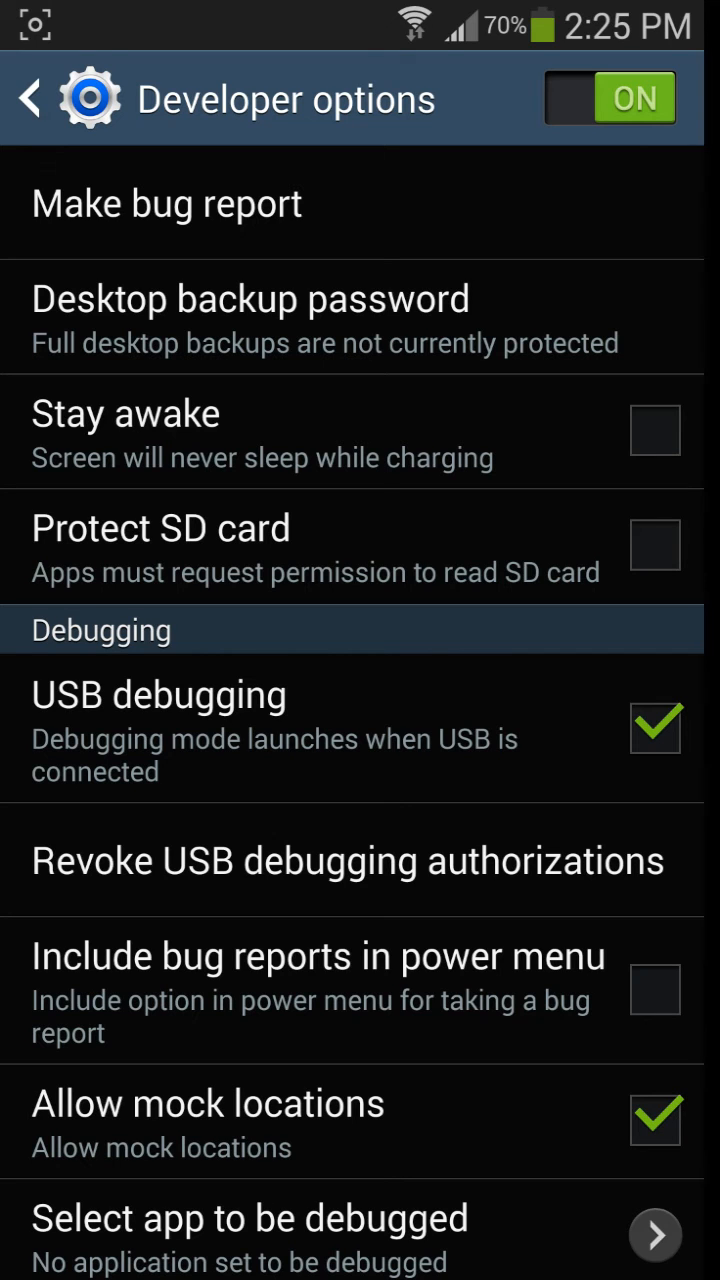
pyautogui.click(656, 728)
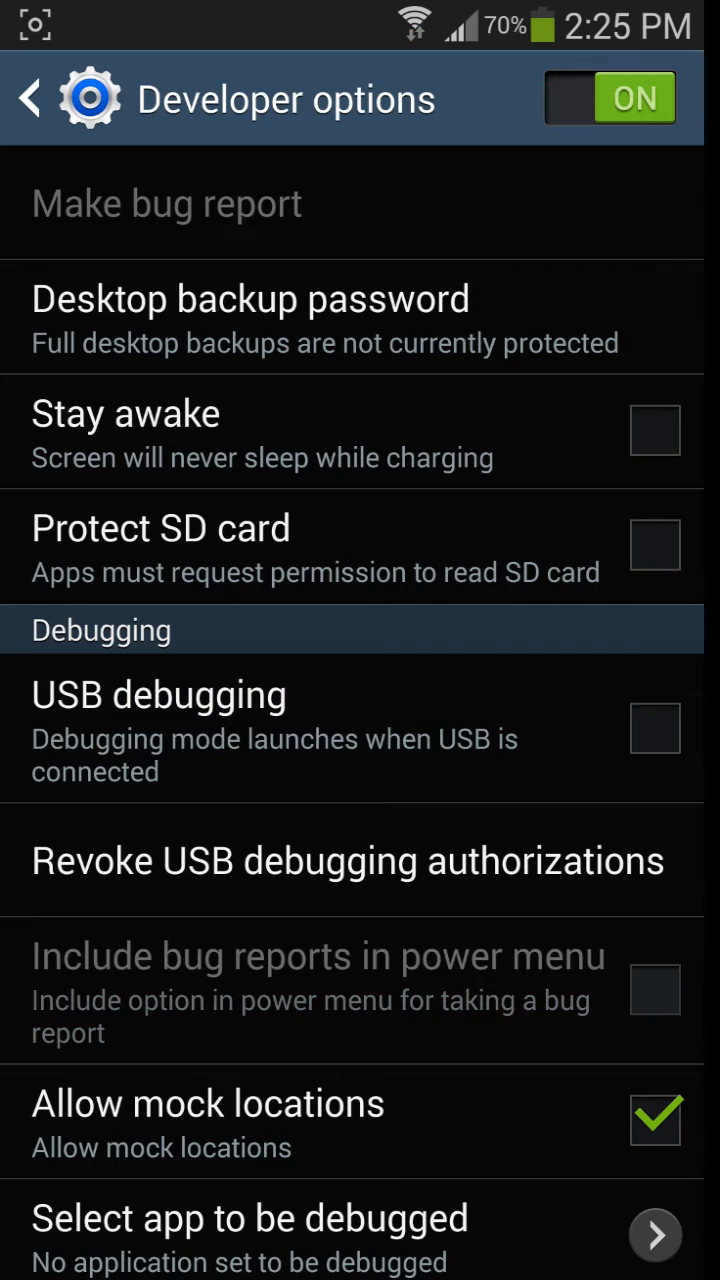
pyautogui.click(656, 728)
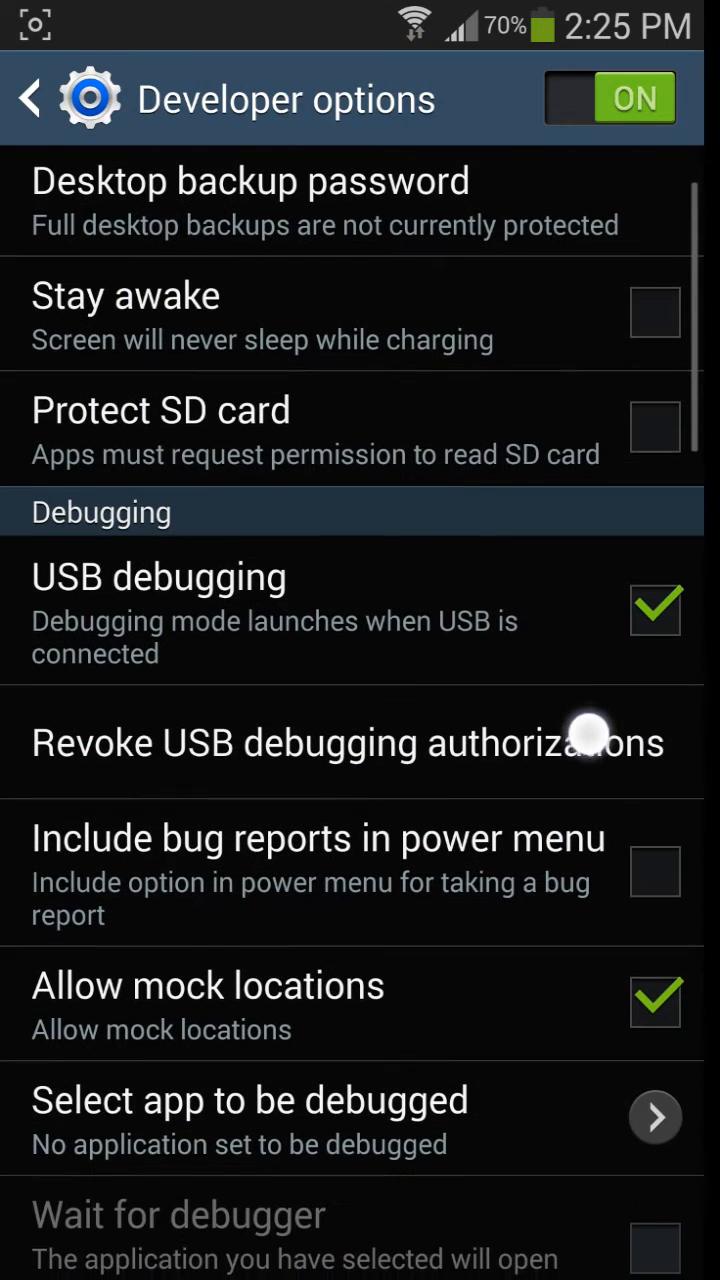
# Step: Uncheck Verify apps via USB in Developer options, keeping USB debugging enabled
pyautogui.scroll(-3)
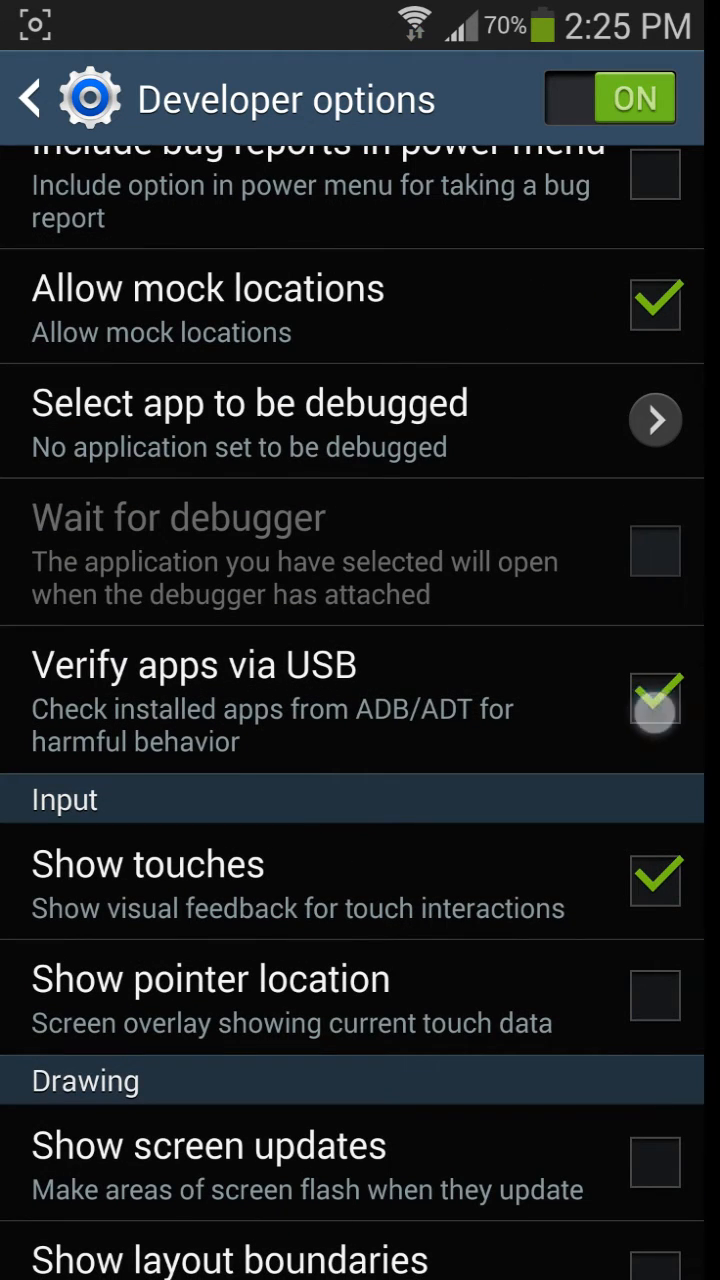
pyautogui.click(656, 698)
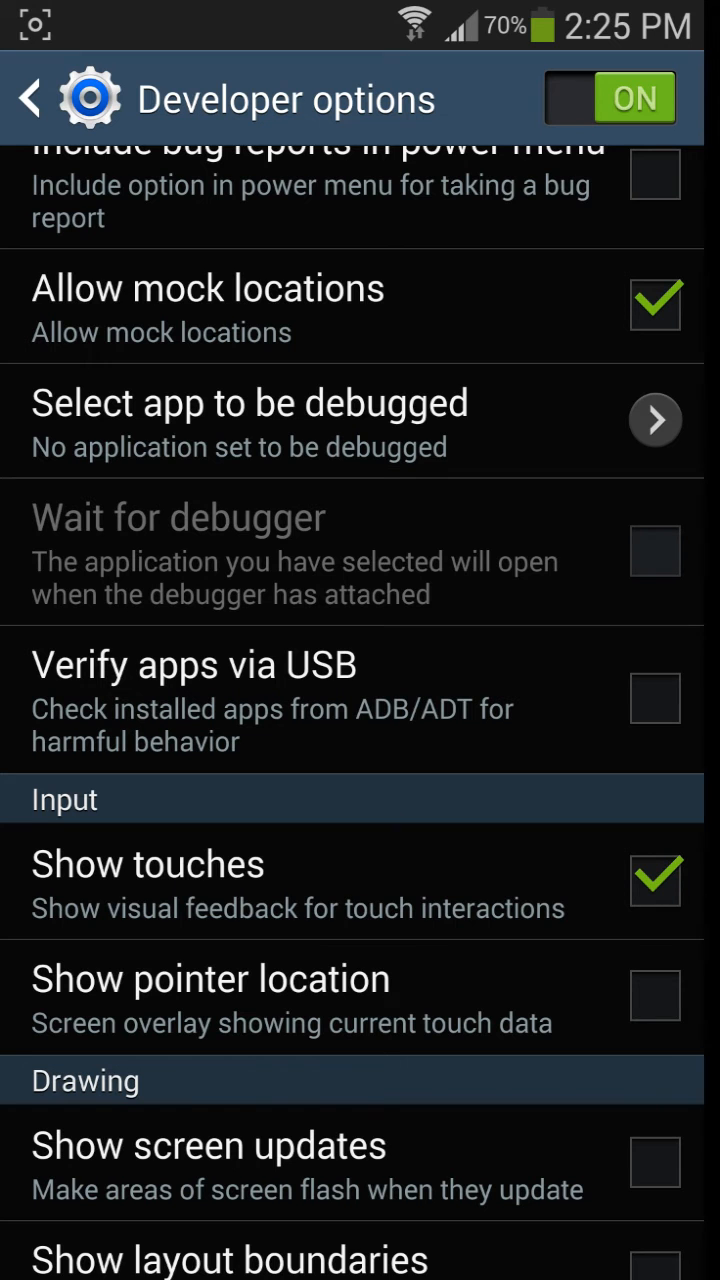
pyautogui.scroll(3)
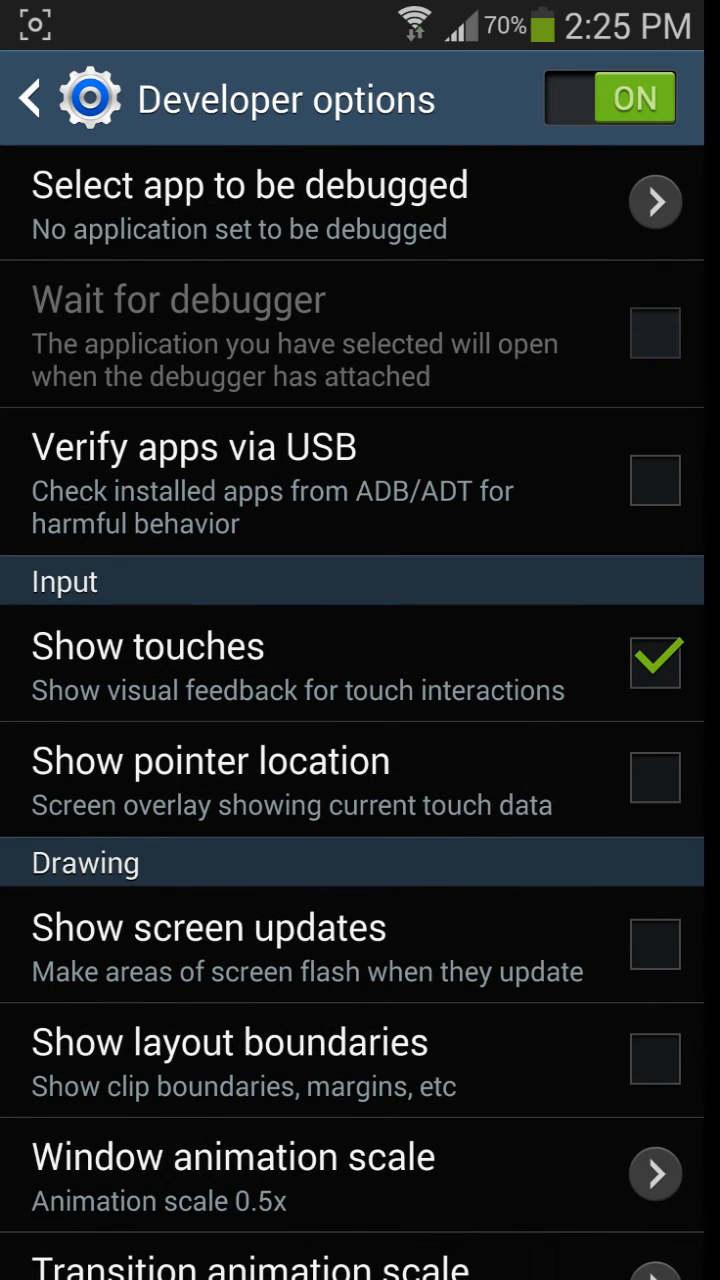
# Step: Scroll through the Drawing settings to review the 0.5x animation scales
pyautogui.scroll(-3)
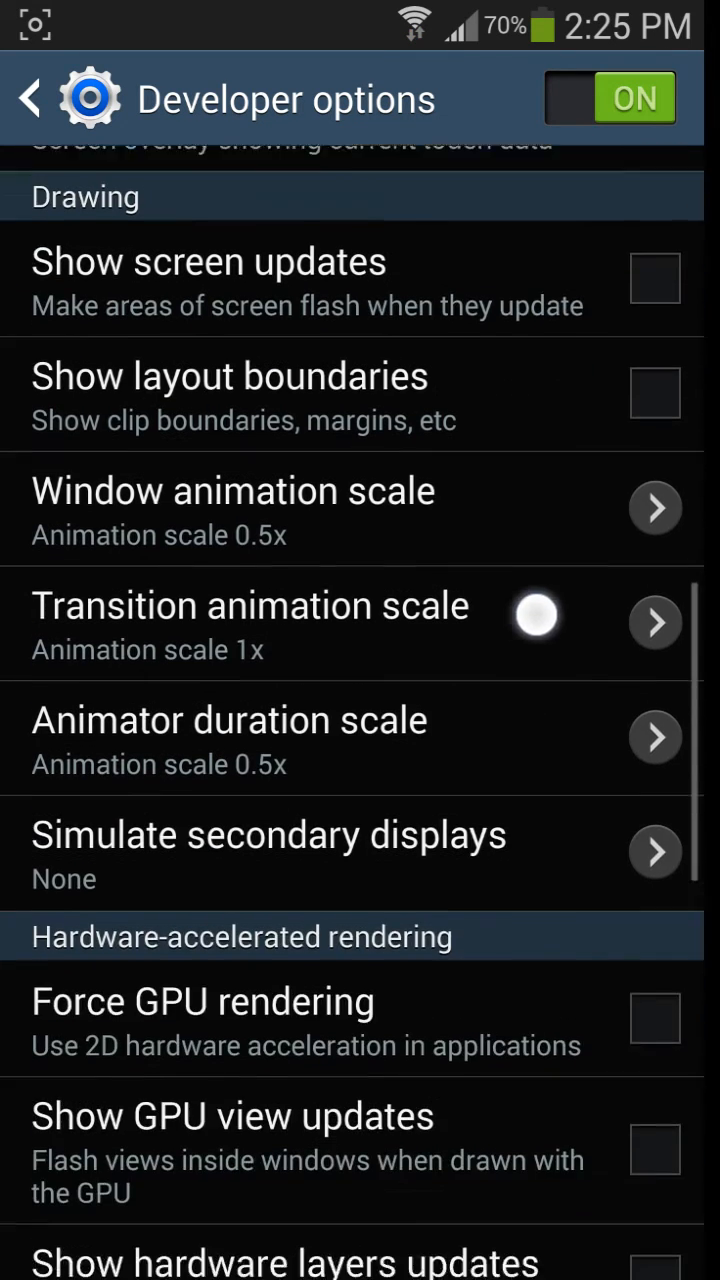
pyautogui.scroll(3)
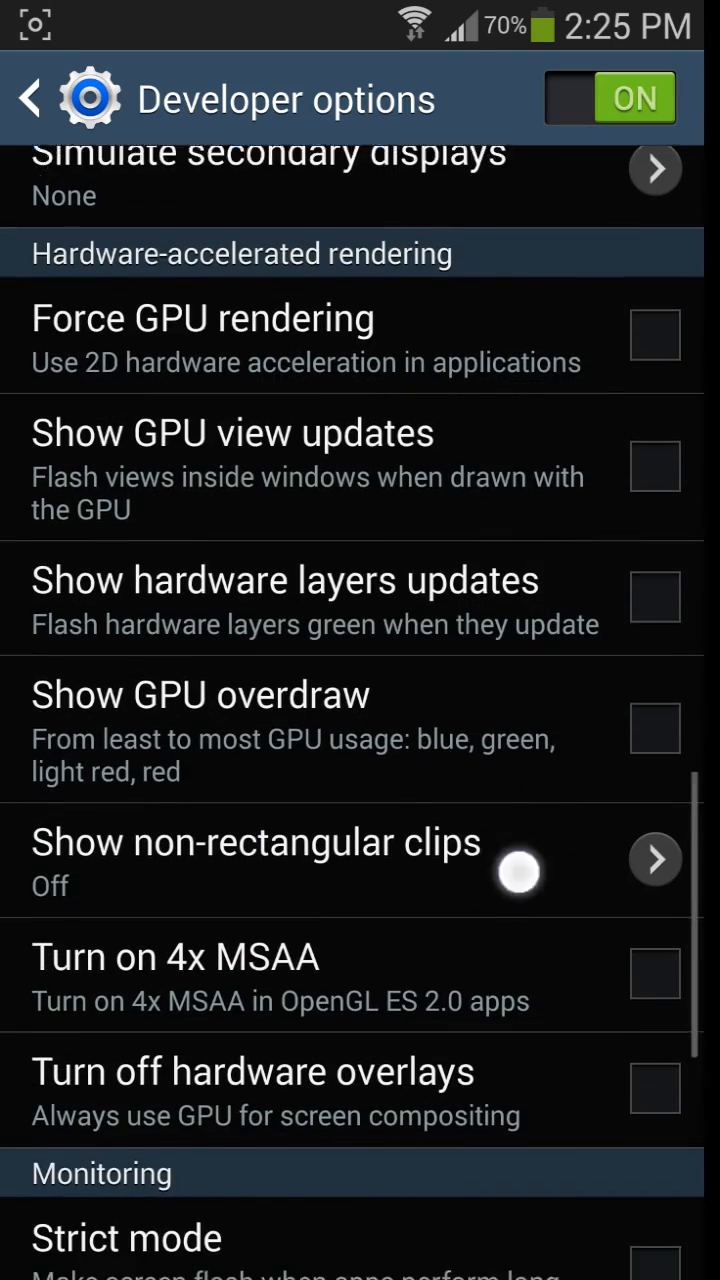
pyautogui.scroll(-3)
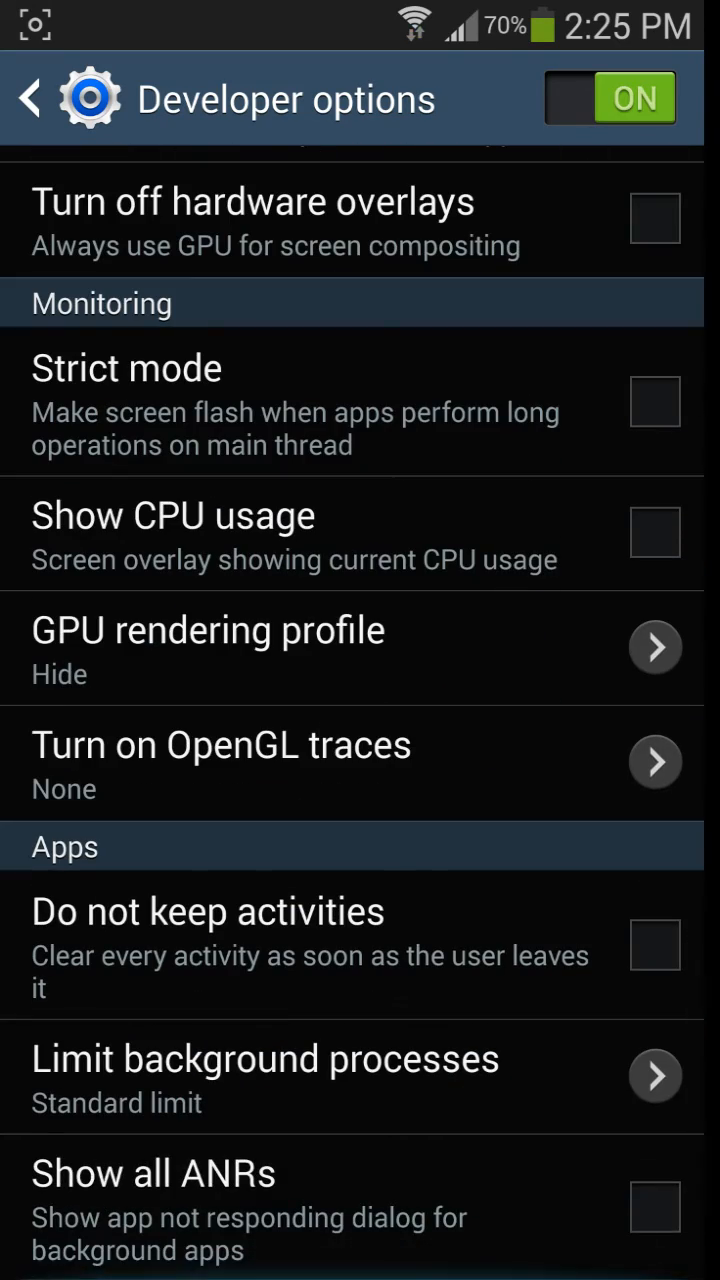
pyautogui.scroll(3)
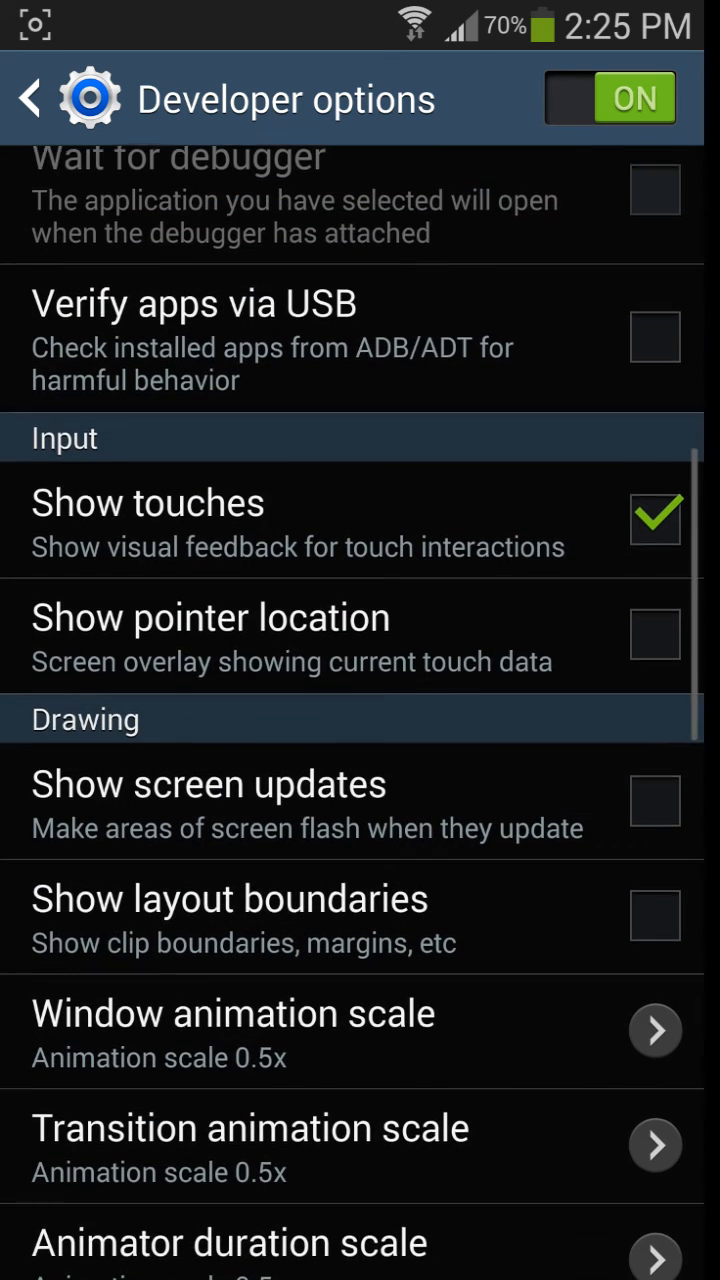